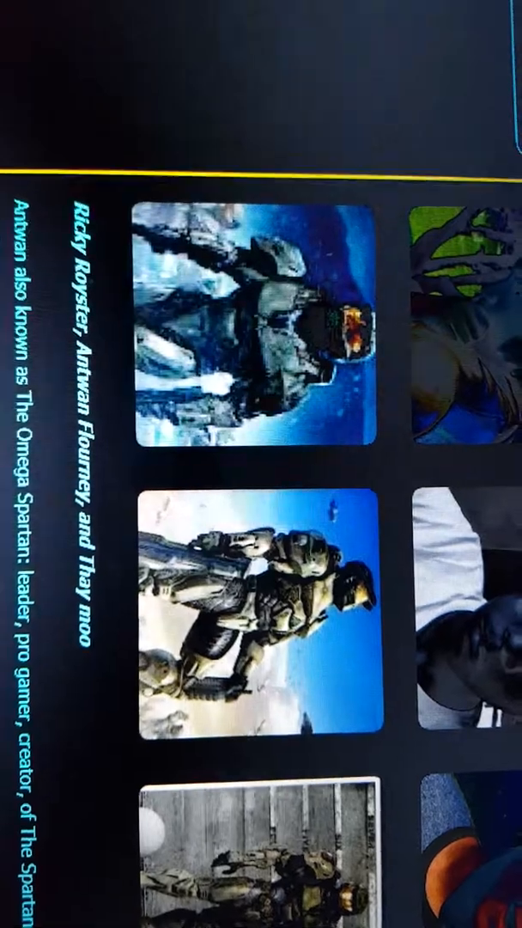
scroll("down", 3)
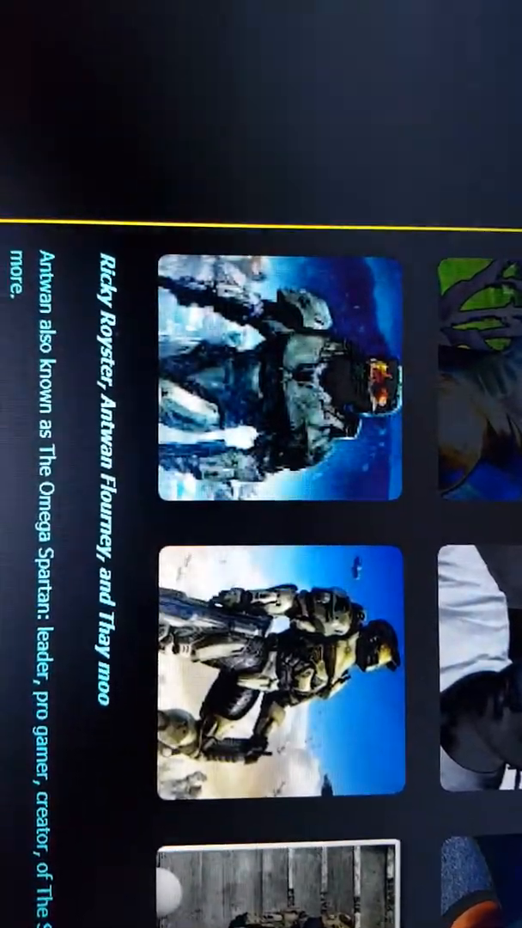